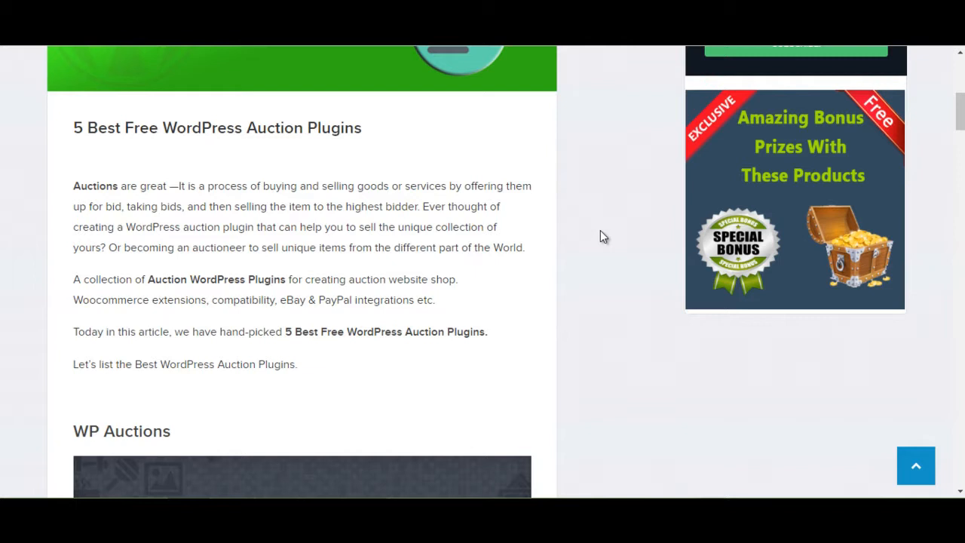
scroll("down", 3)
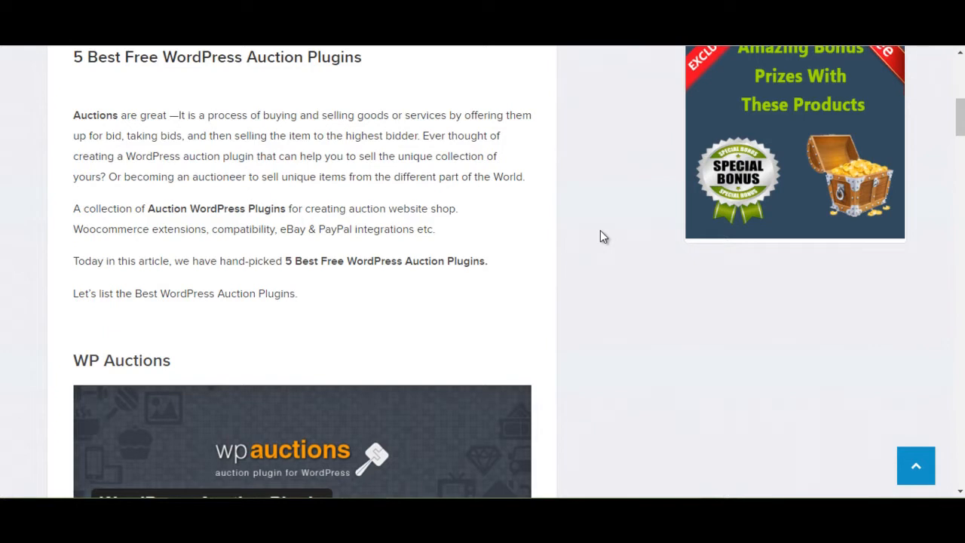
scroll("down", 3)
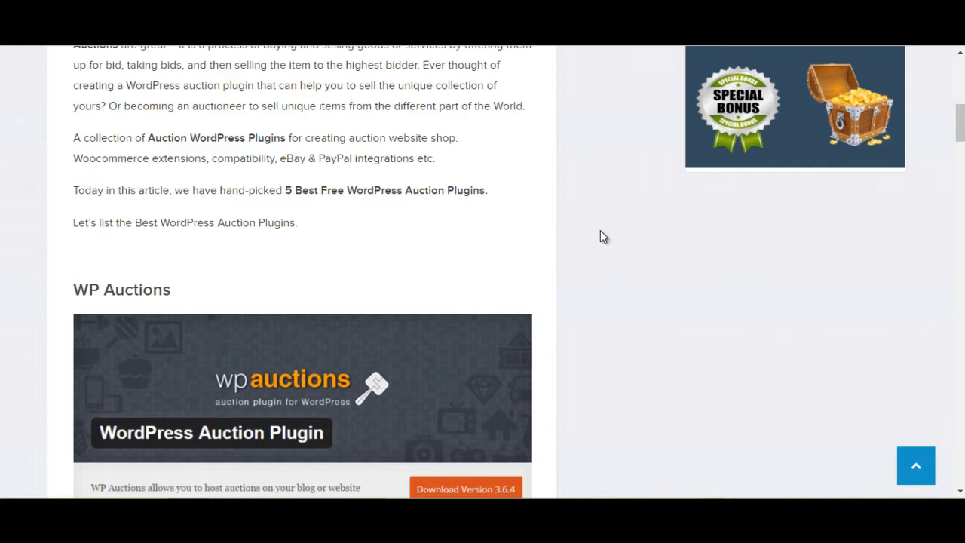
scroll("down", 3)
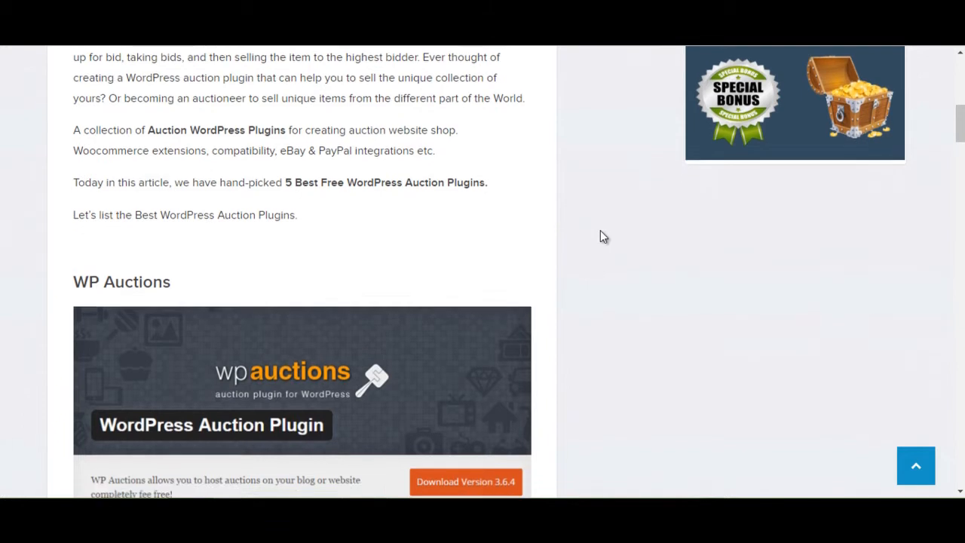
scroll("down", 3)
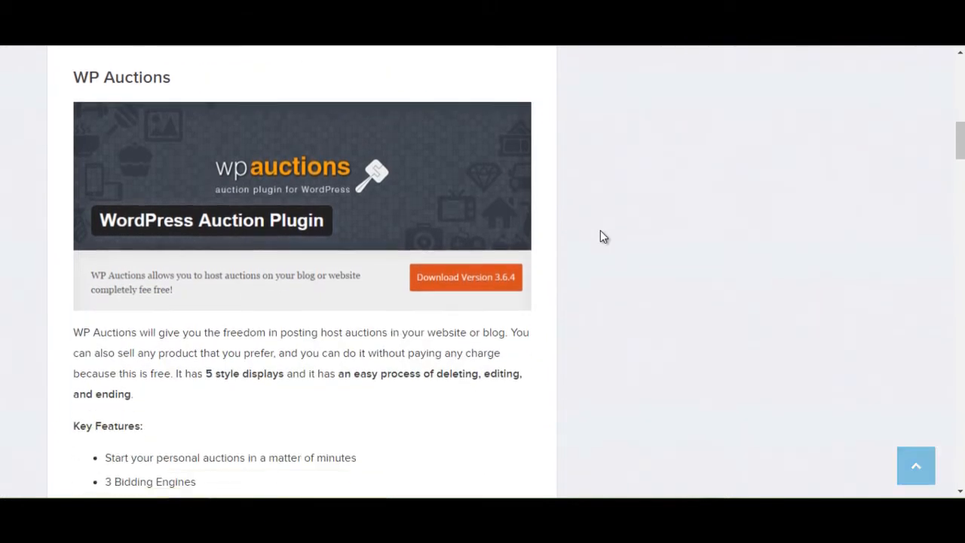
scroll("down", 3)
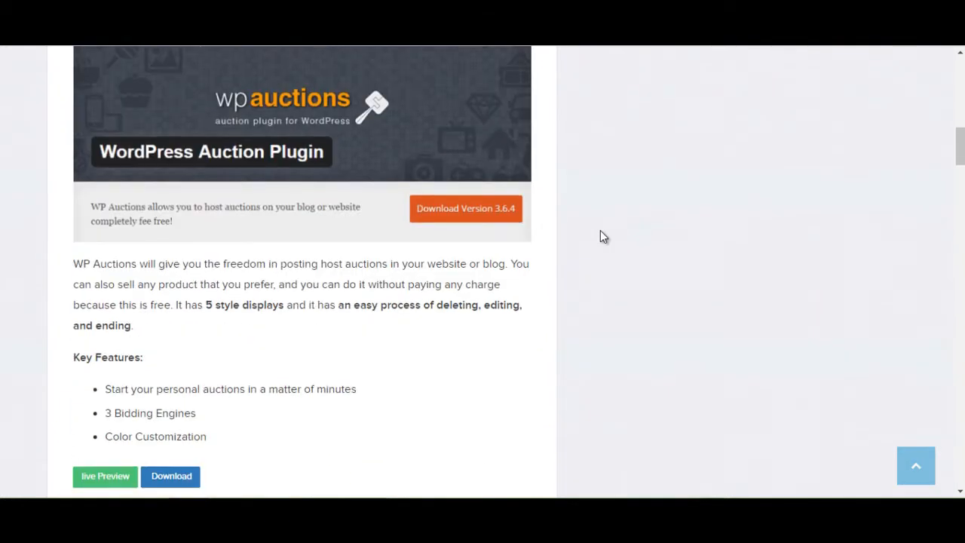
scroll("down", 3)
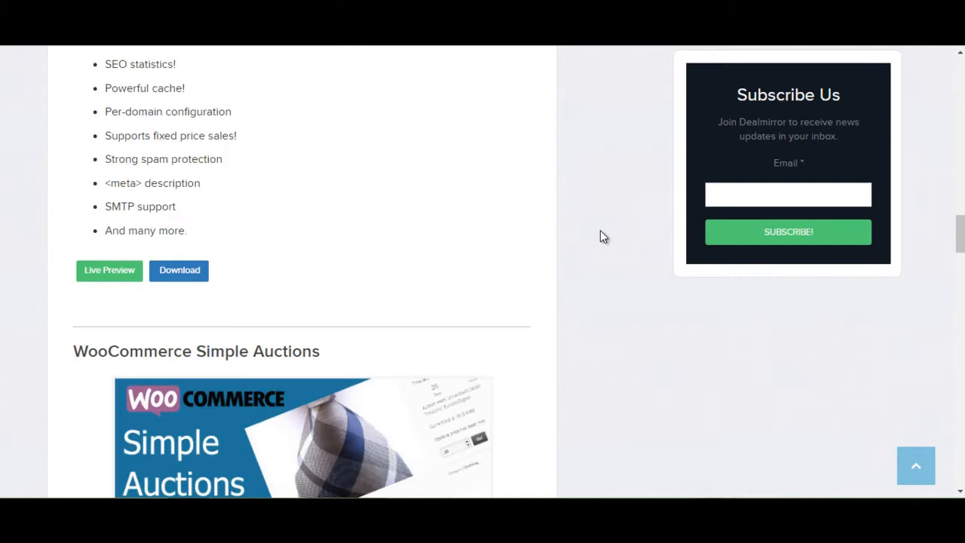
scroll("down", 3)
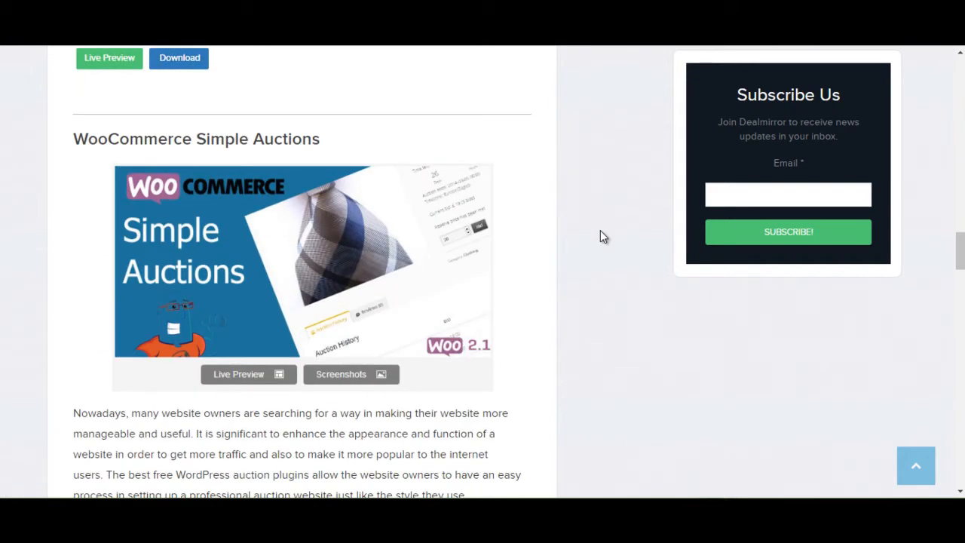
scroll("down", 3)
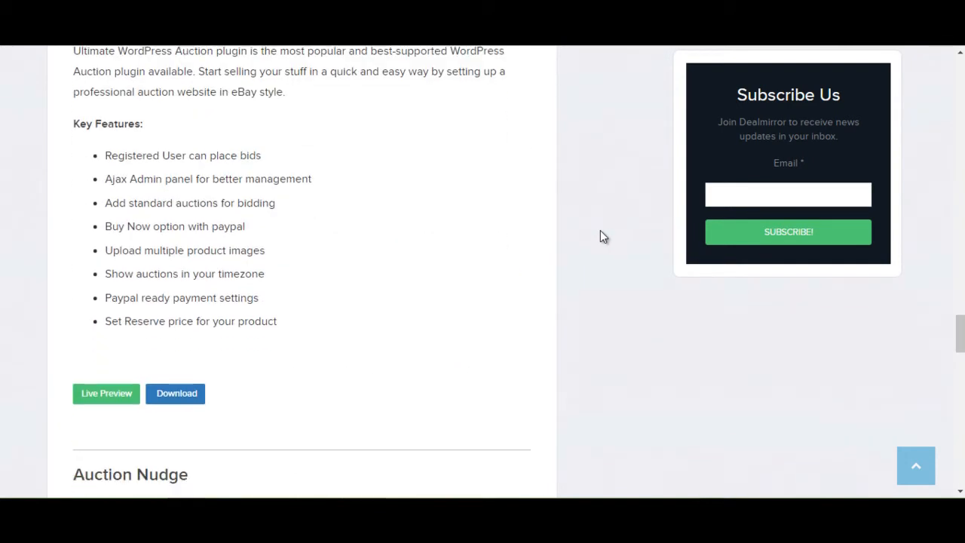
scroll("down", 3)
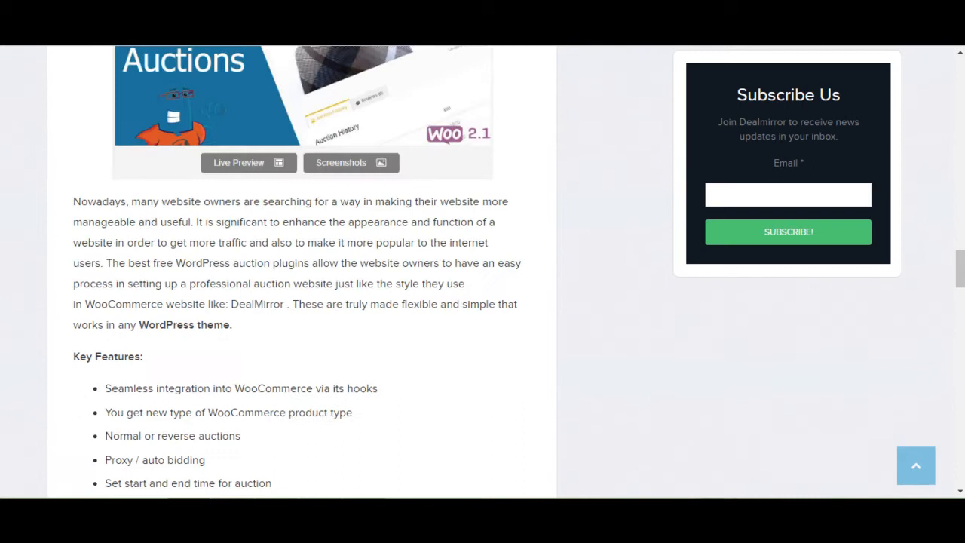
scroll("down", 3)
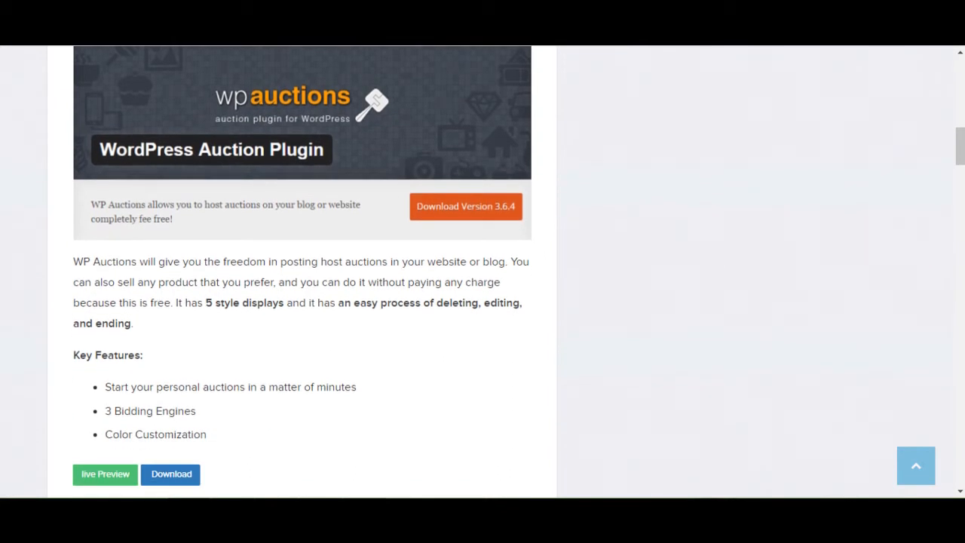
scroll("down", 3)
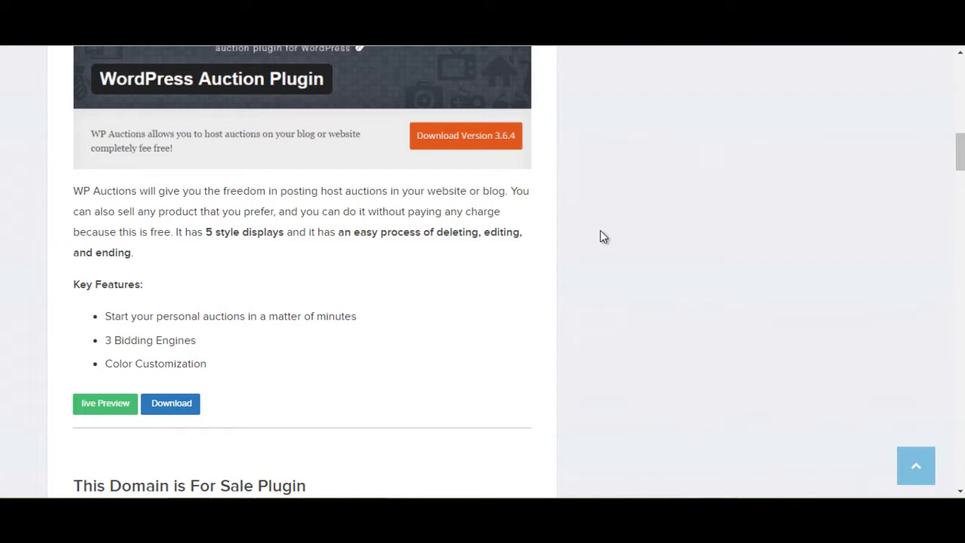
scroll("down", 3)
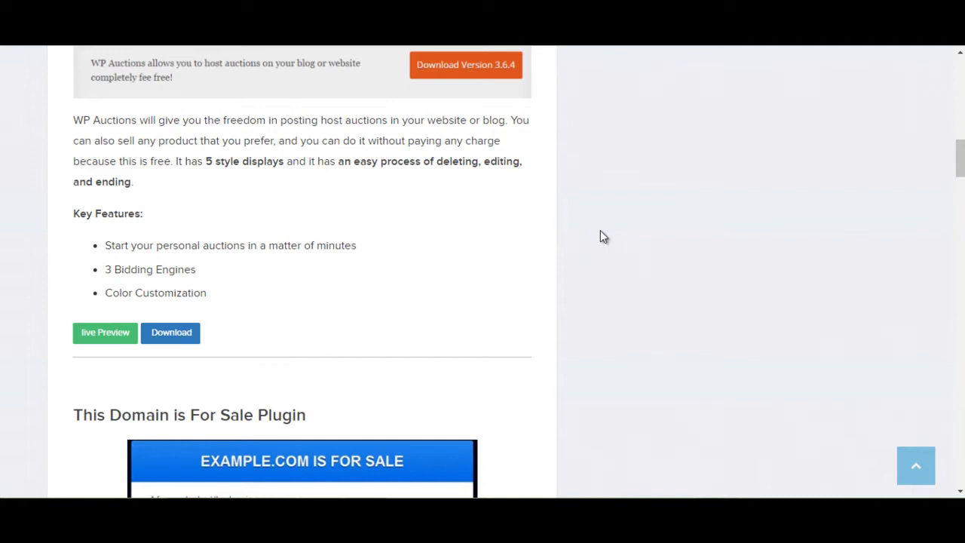
scroll("down", 3)
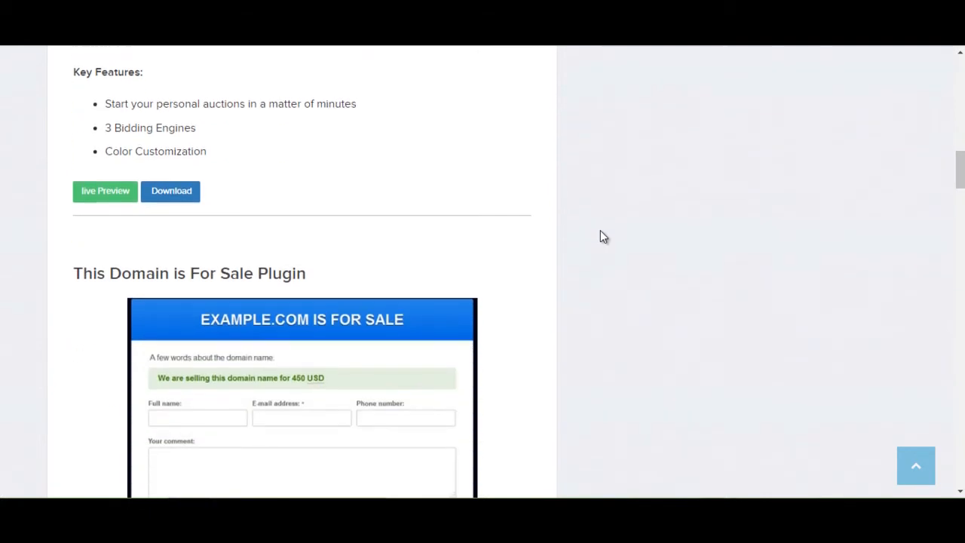
scroll("down", 3)
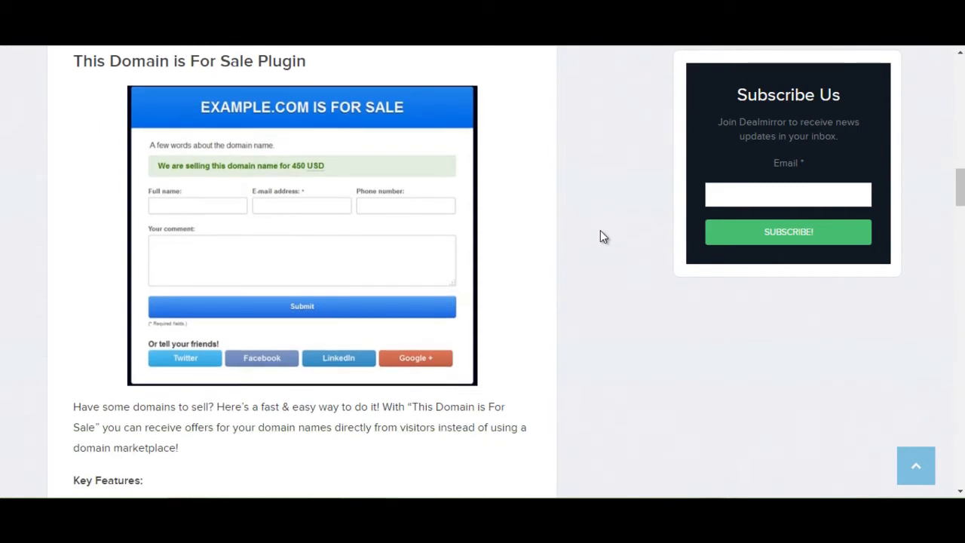
scroll("down", 3)
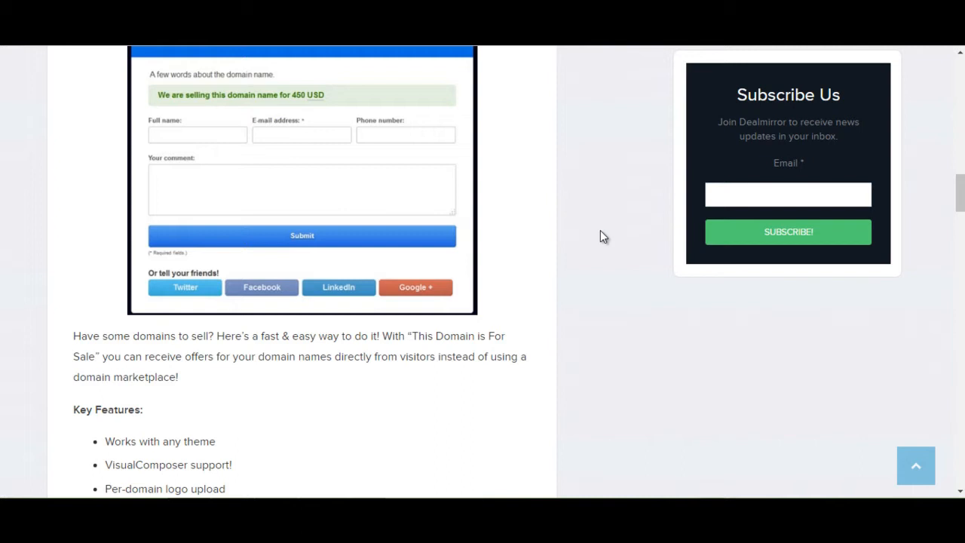
scroll("down", 3)
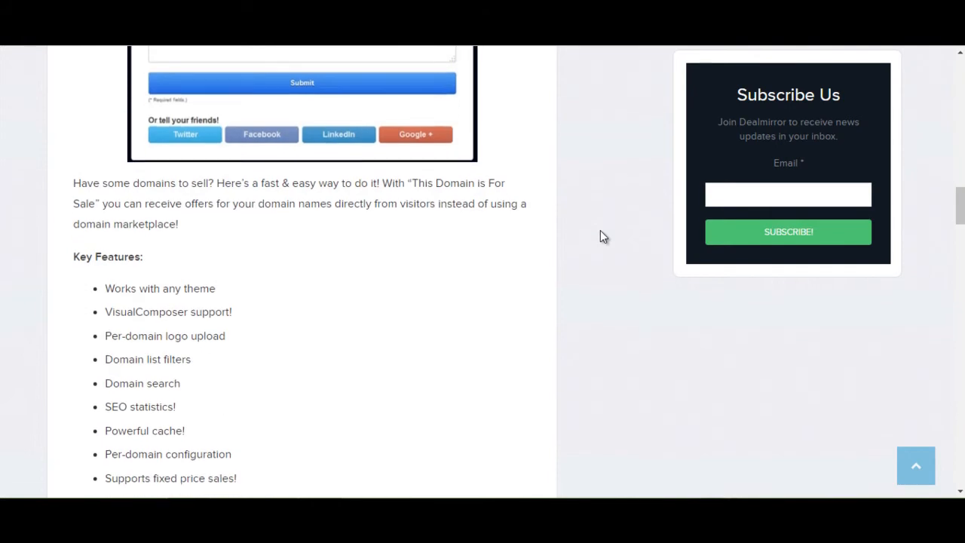
scroll("down", 3)
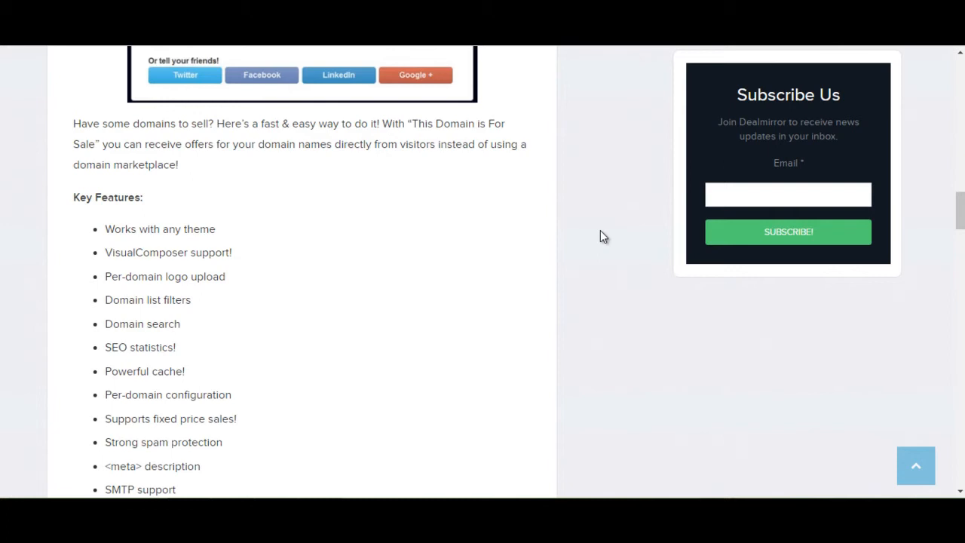
scroll("down", 3)
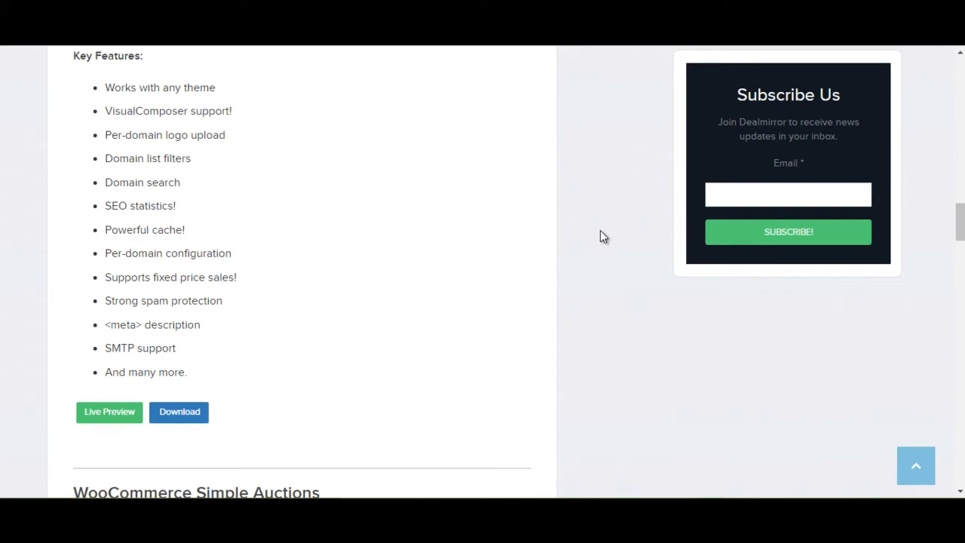
scroll("down", 3)
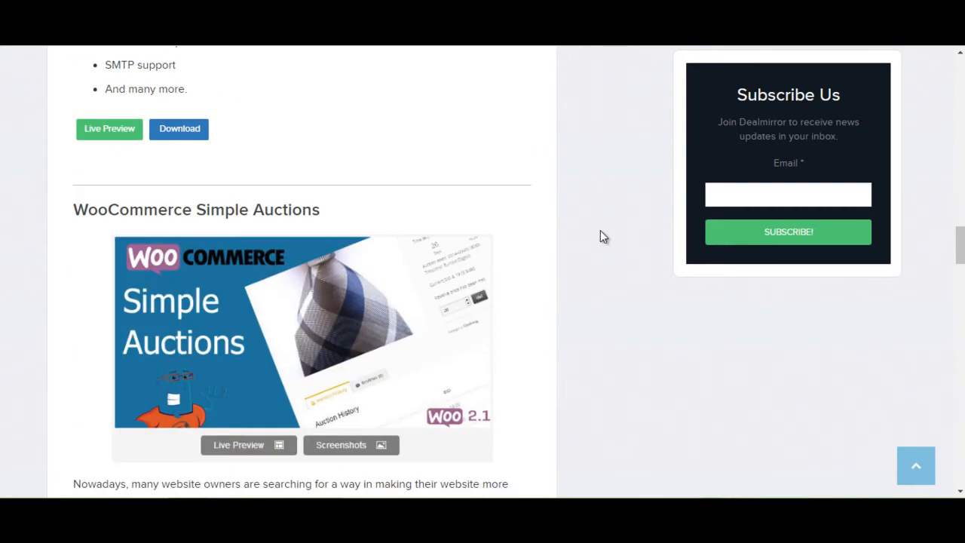
scroll("down", 3)
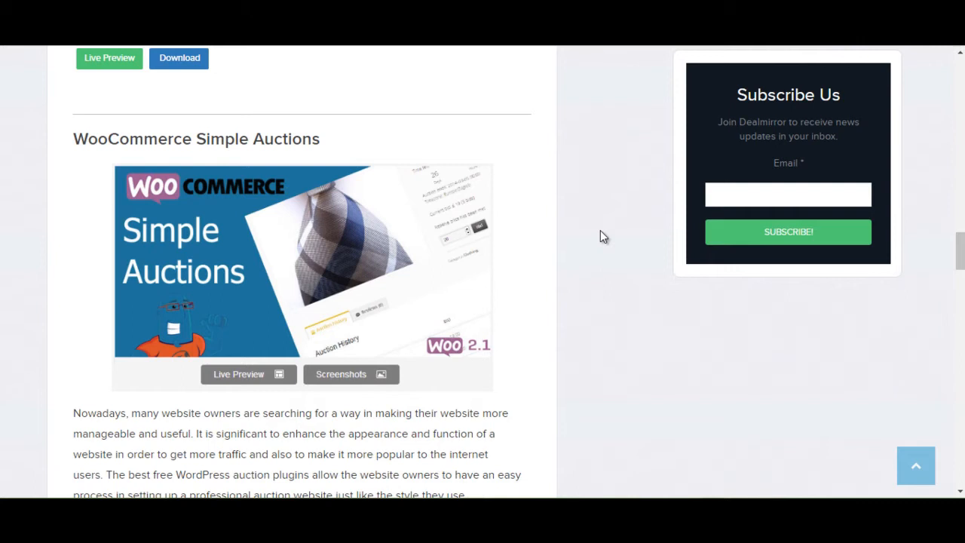
scroll("down", 3)
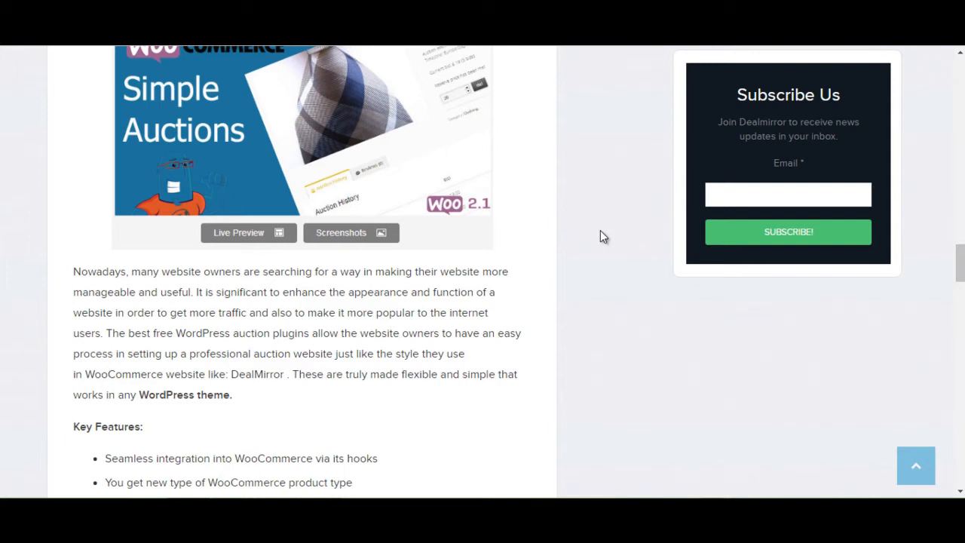
mouse_move(483, 362)
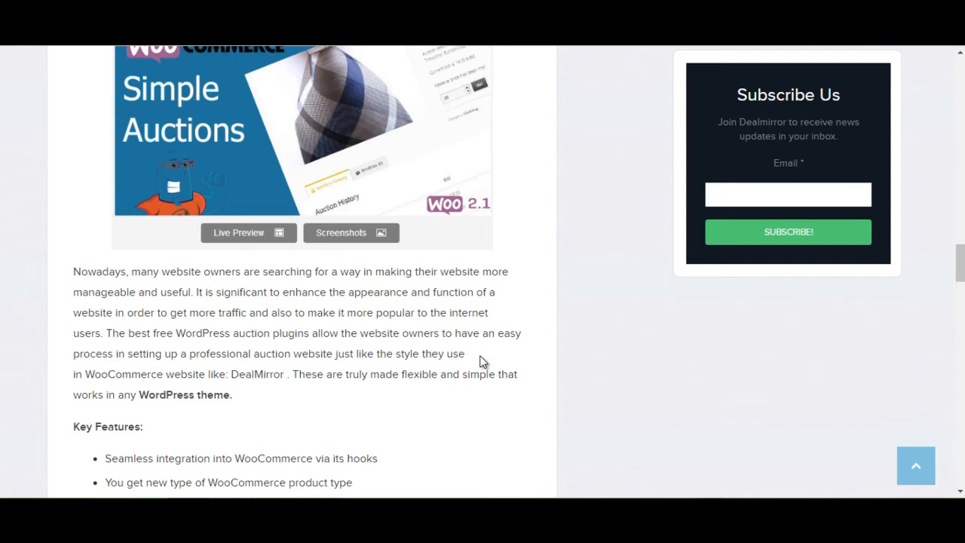
scroll("down", 3)
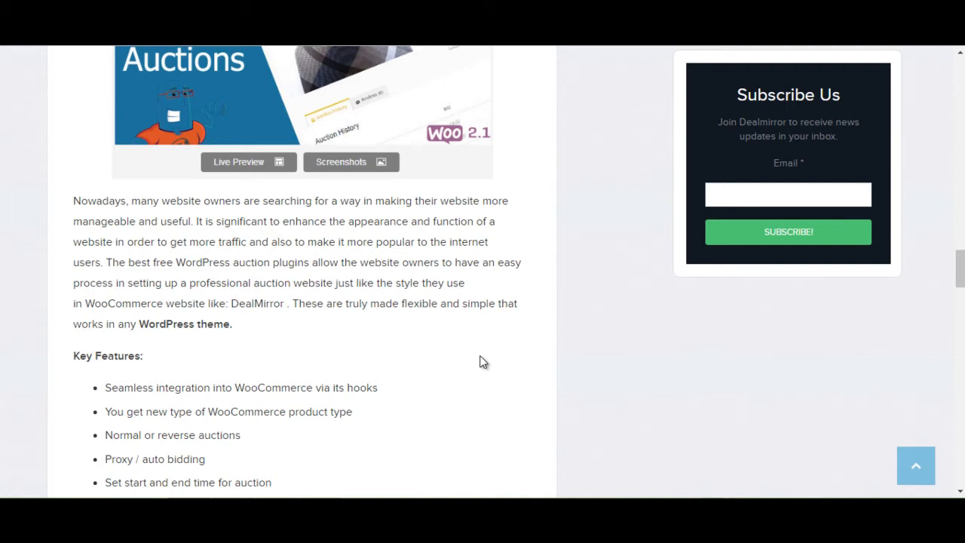
scroll("down", 3)
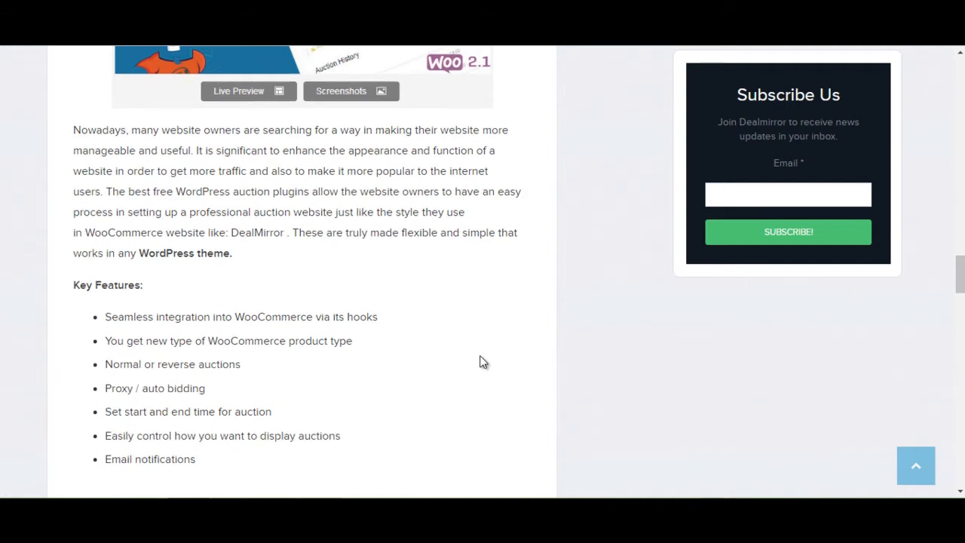
scroll("down", 3)
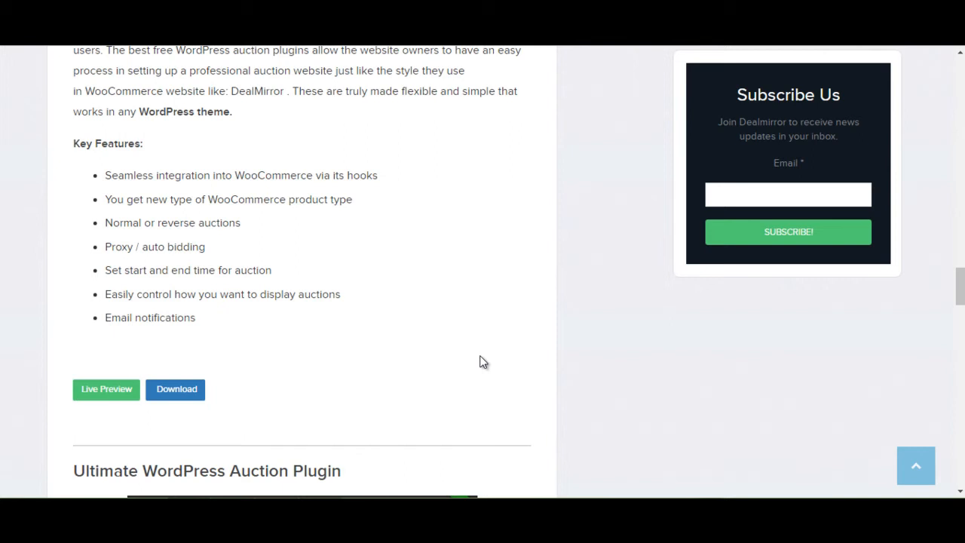
scroll("down", 3)
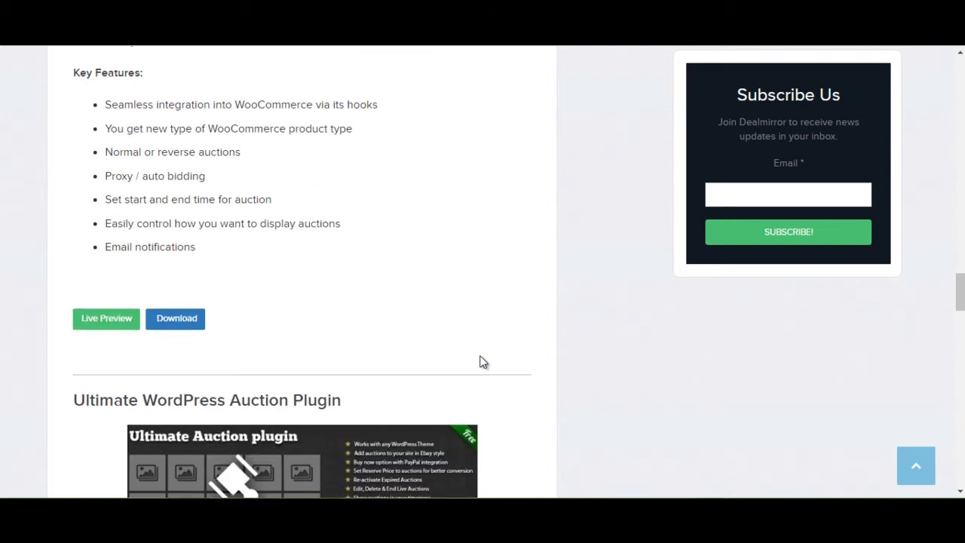
scroll("down", 3)
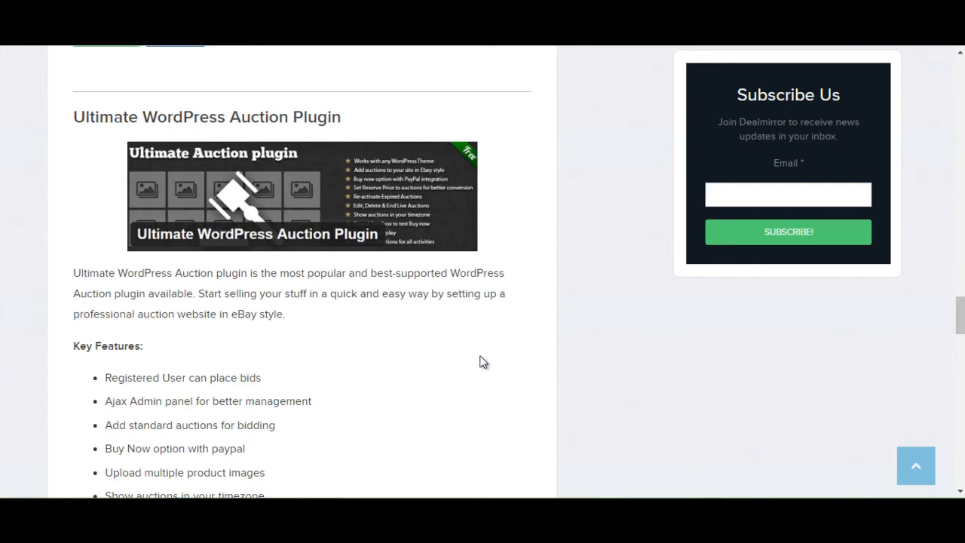
scroll("down", 3)
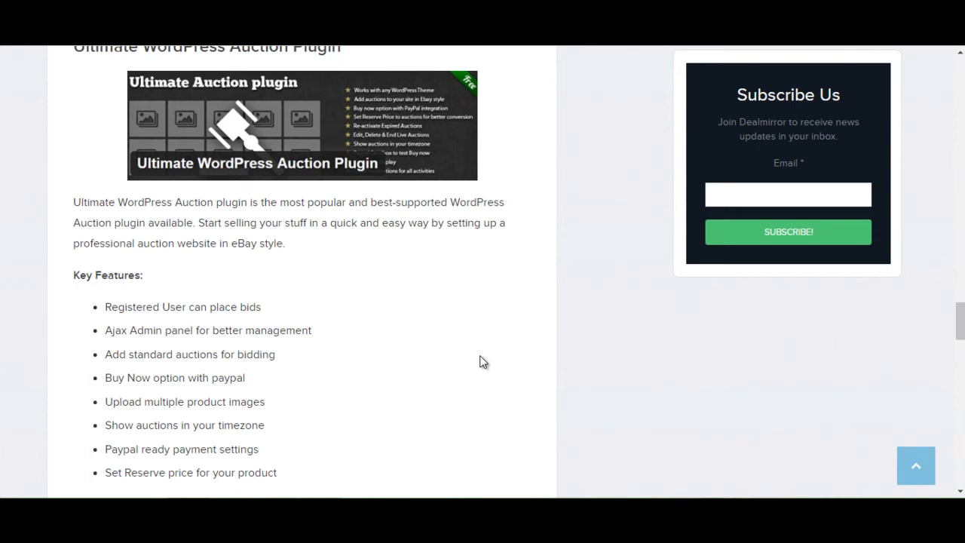
scroll("down", 3)
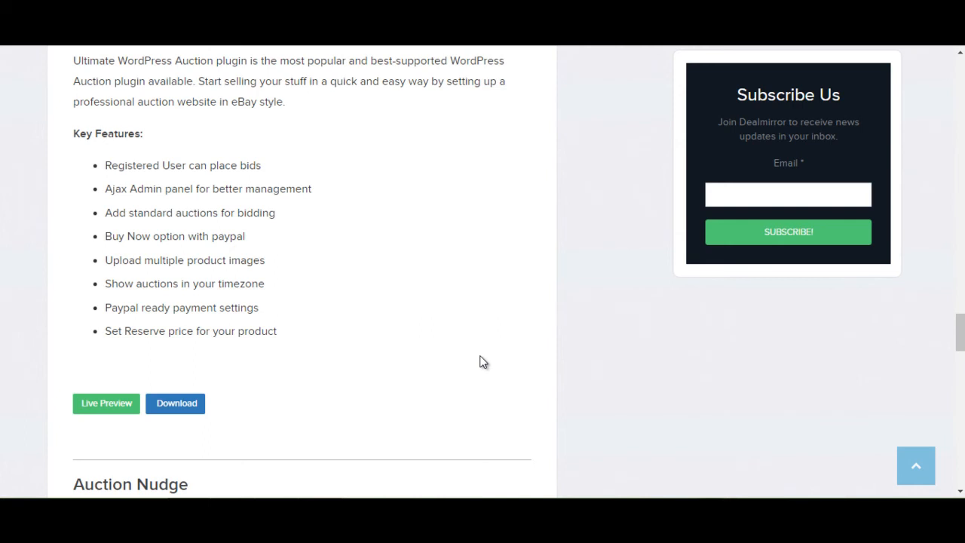
scroll("down", 3)
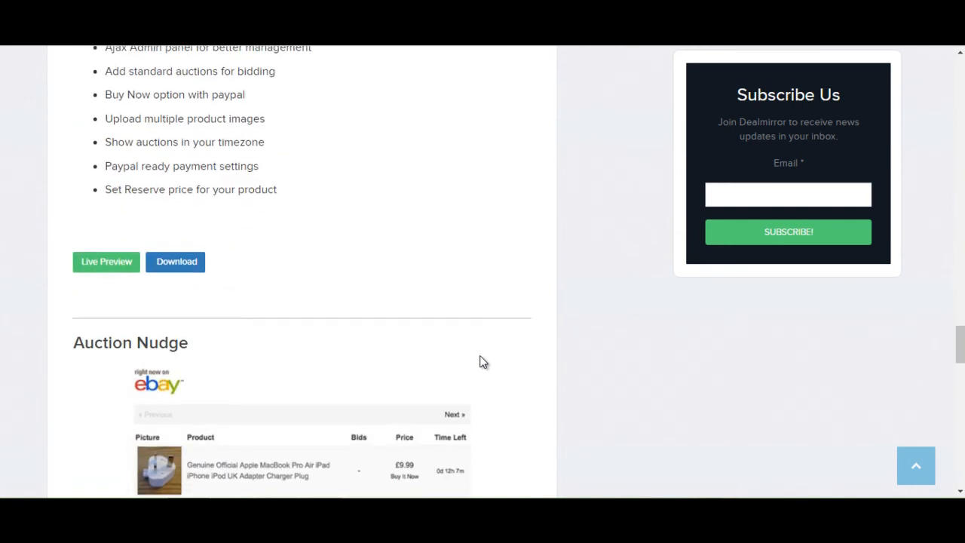
scroll("down", 3)
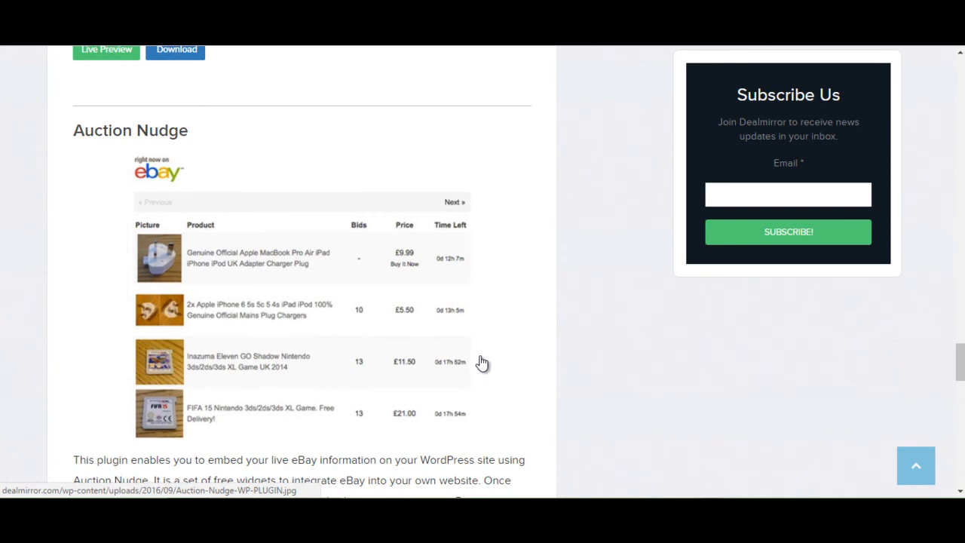
scroll("down", 3)
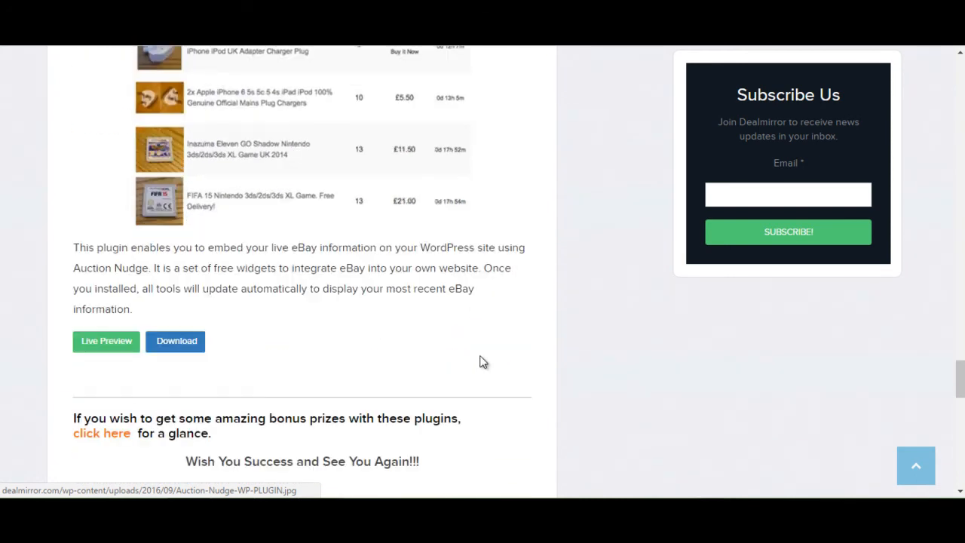